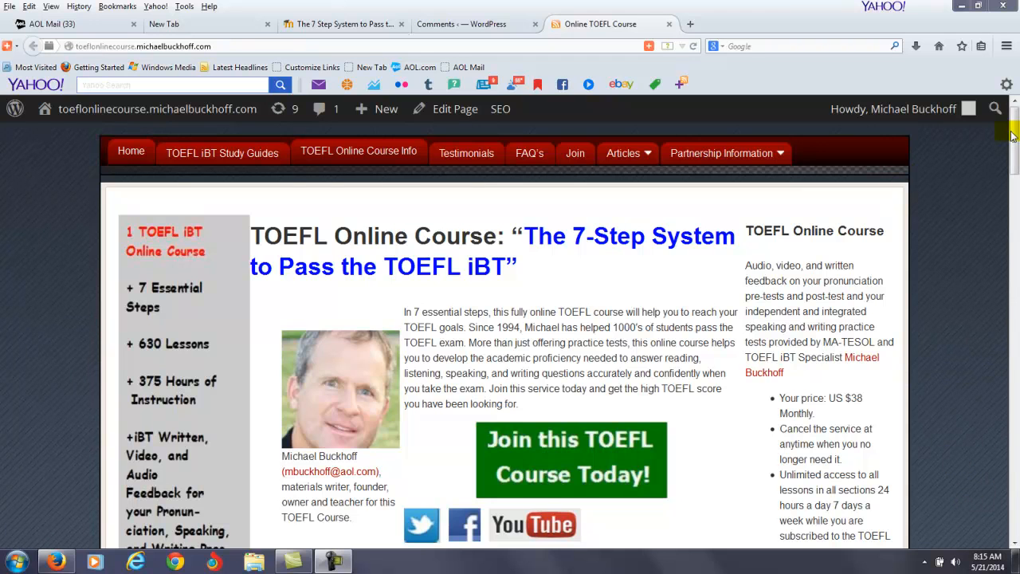
Scroll the Online TOEFL Course page to the first comment under 1,599 Comments, reporting TOEFL scores.
scroll(down, 3)
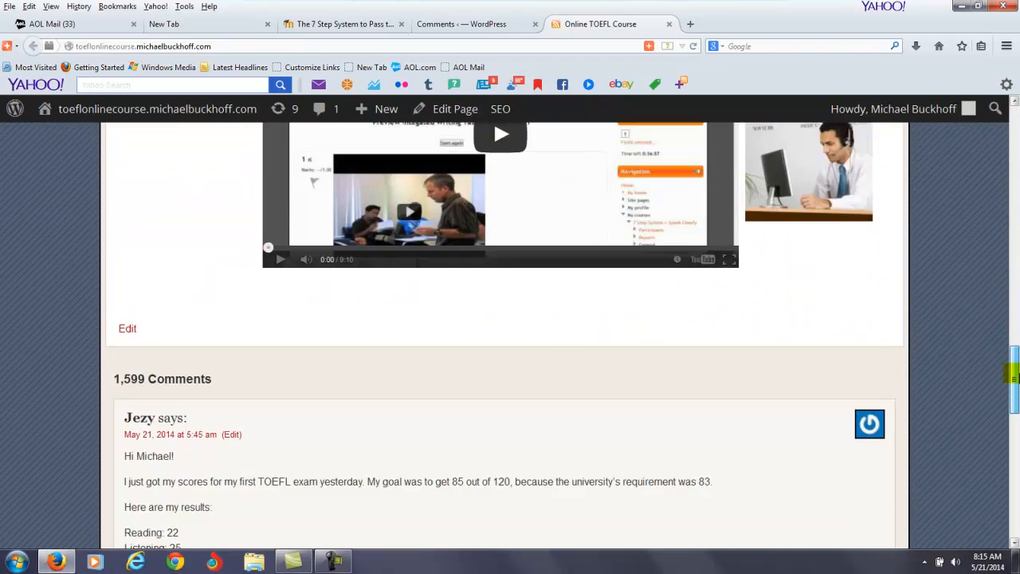
scroll(down, 3)
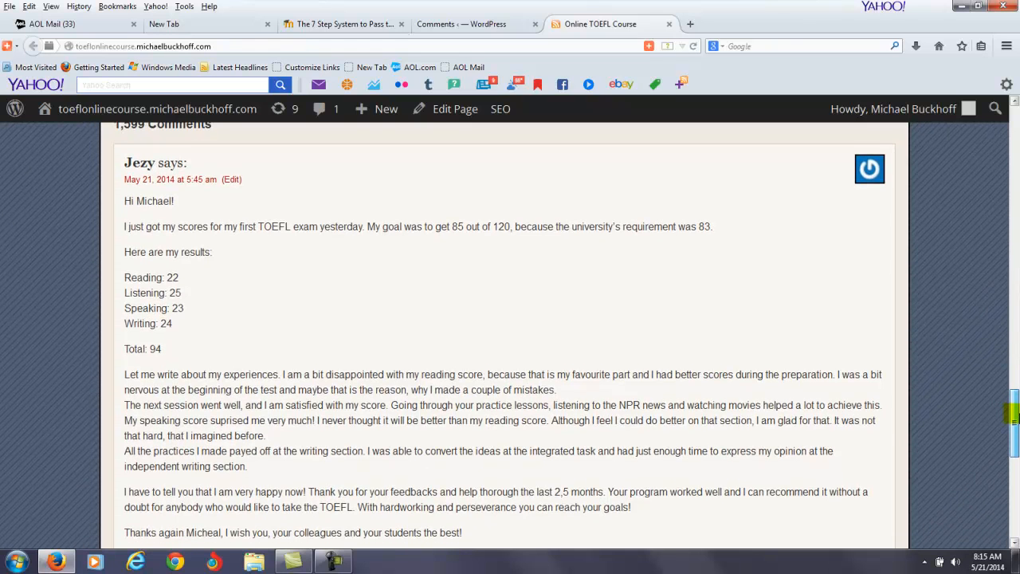
scroll(up, 3)
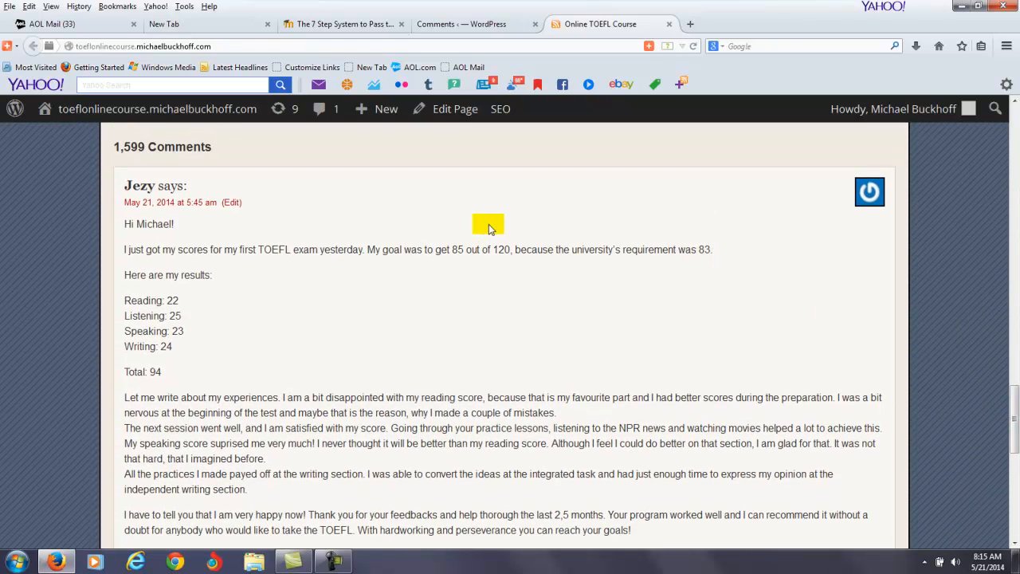
mouse_move(425, 235)
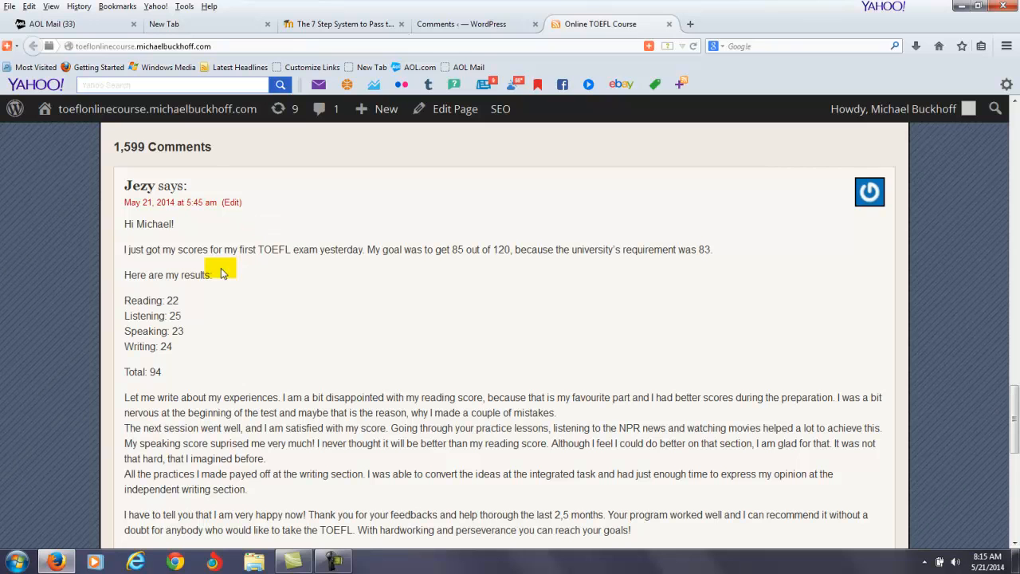
double_click(142, 301)
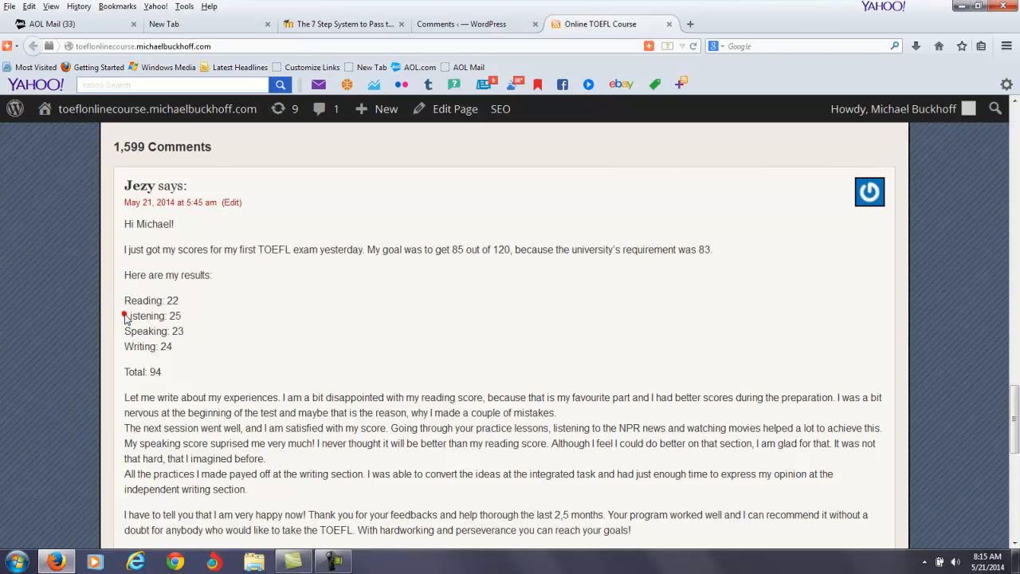
mouse_move(125, 335)
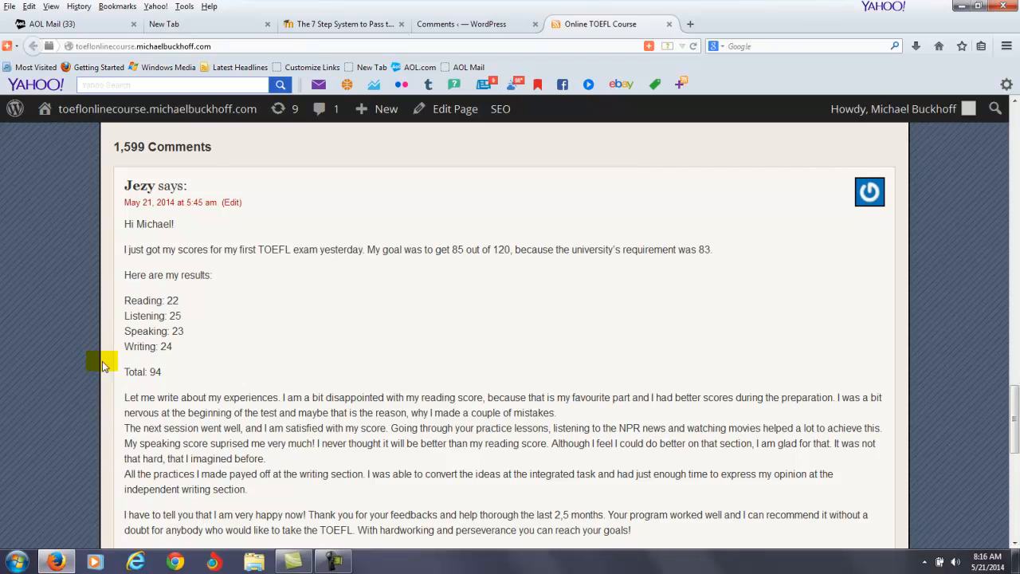
mouse_move(423, 387)
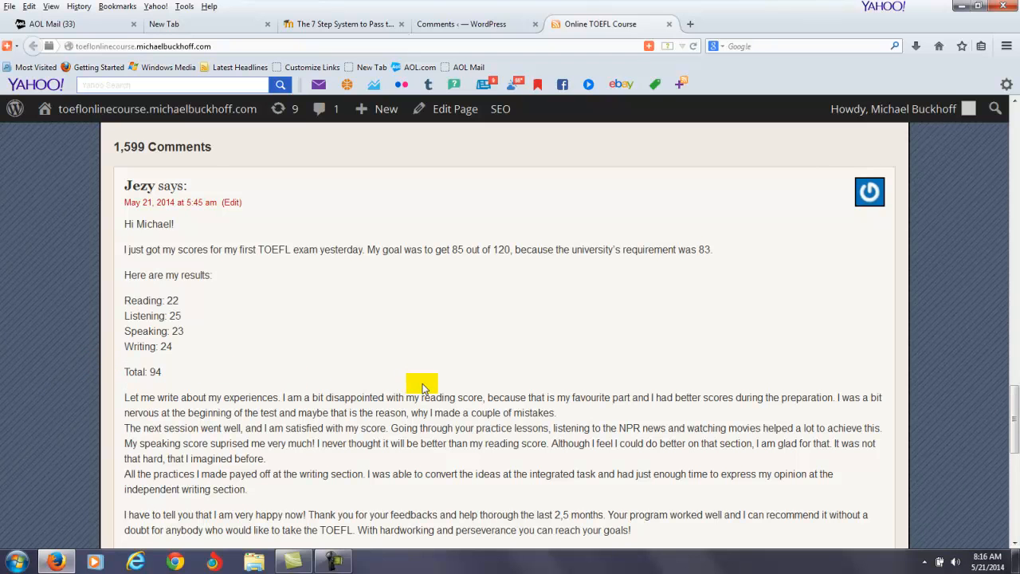
mouse_move(450, 392)
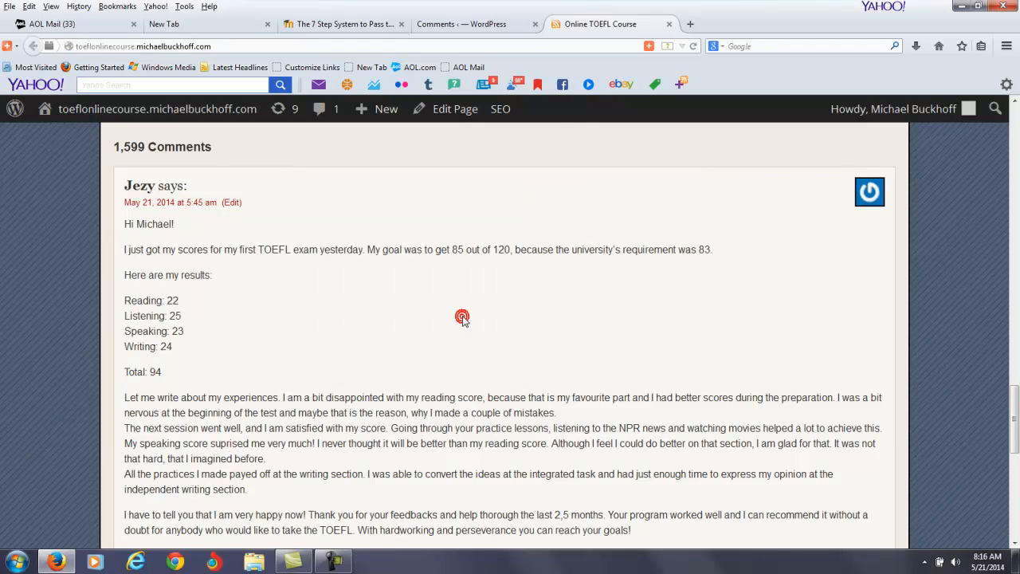
double_click(354, 397)
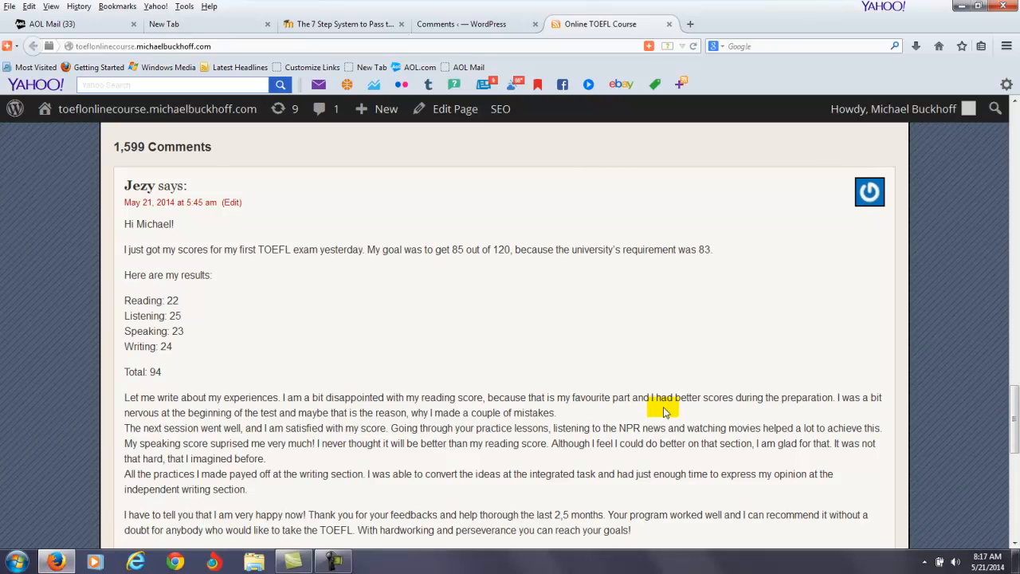
Scroll to the TOEFL comment's closing thank-you paragraph and Reply button, selecting text while reading.
scroll(down, 3)
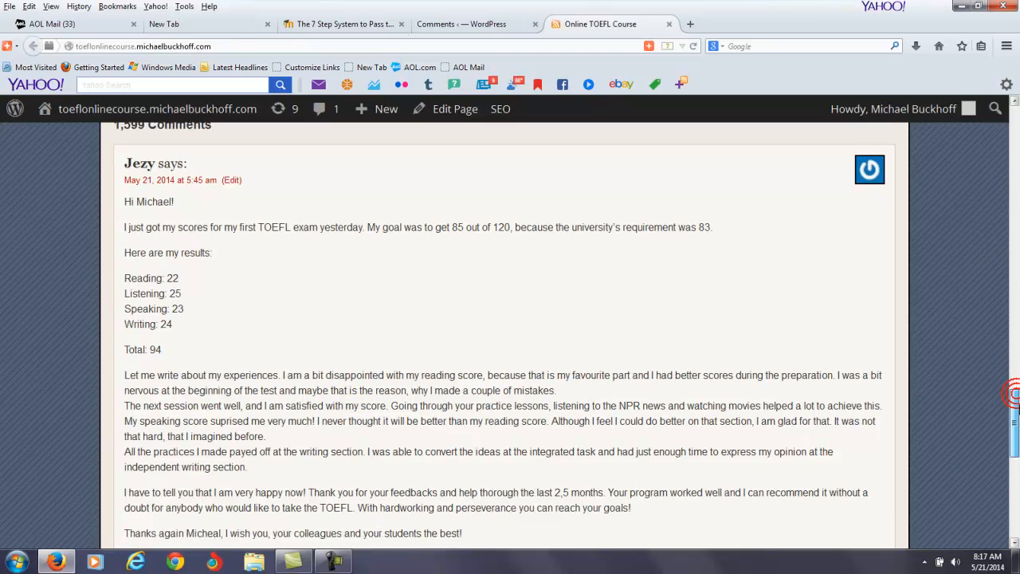
scroll(down, 3)
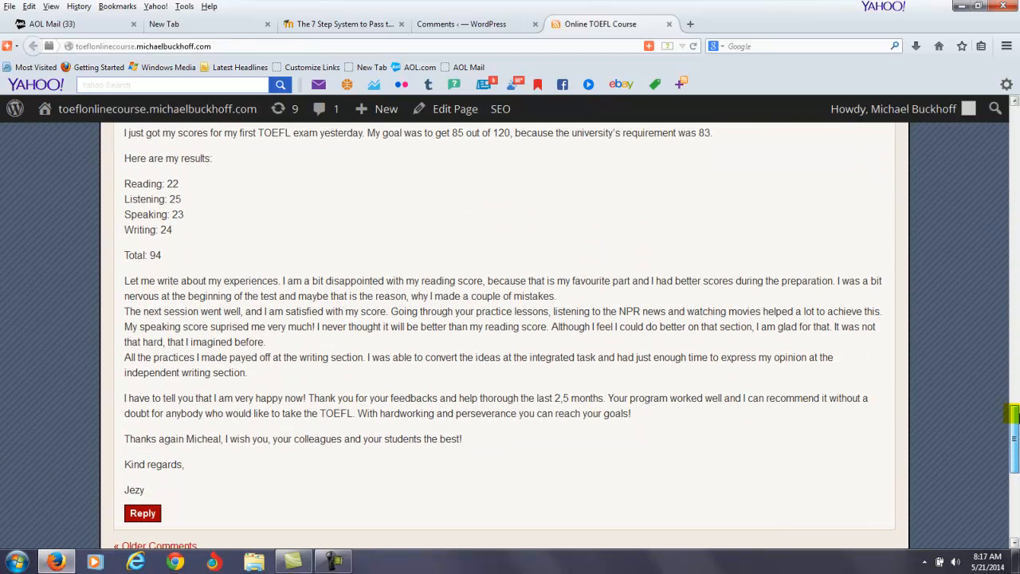
scroll(down, 3)
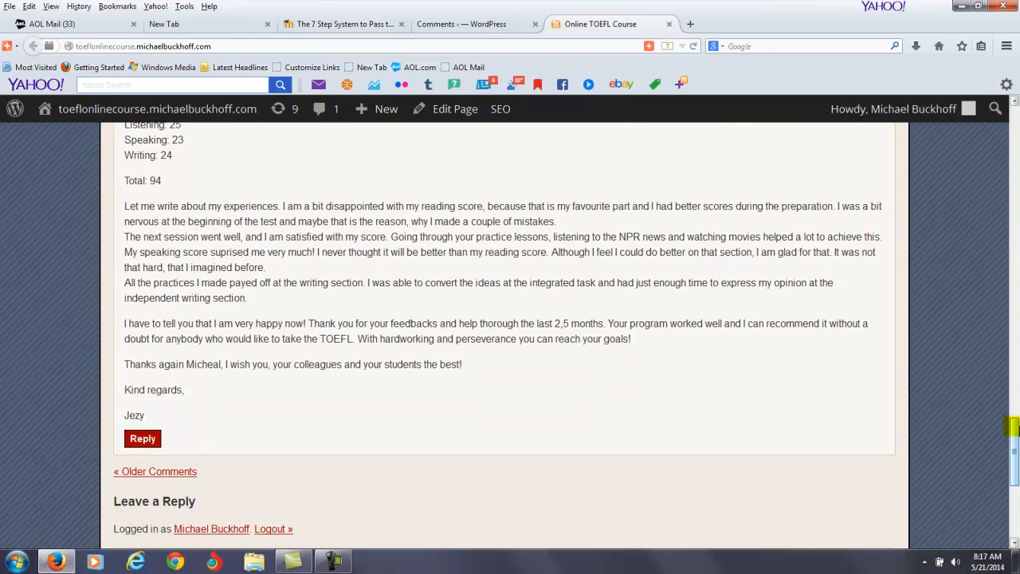
double_click(236, 329)
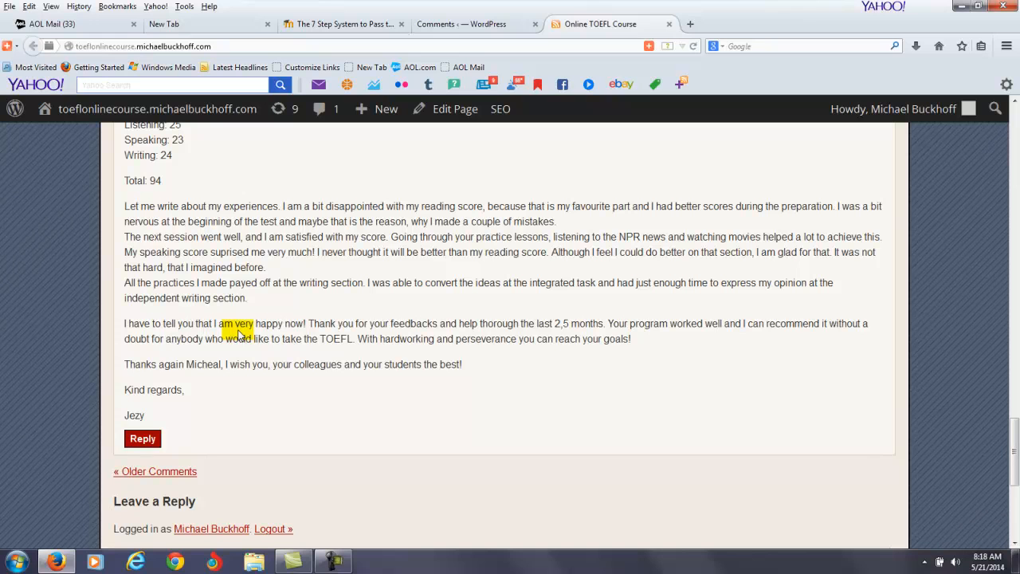
double_click(361, 323)
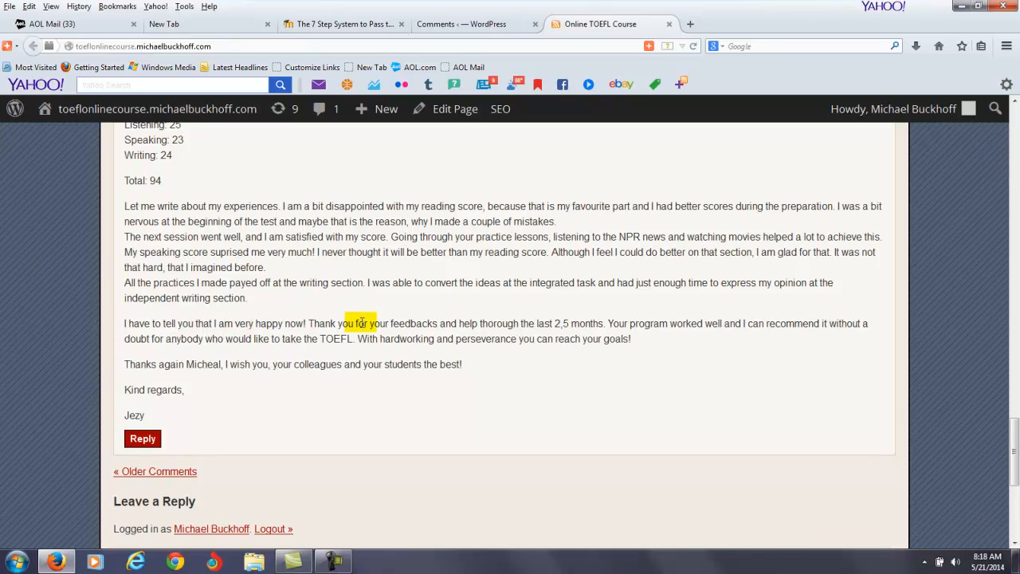